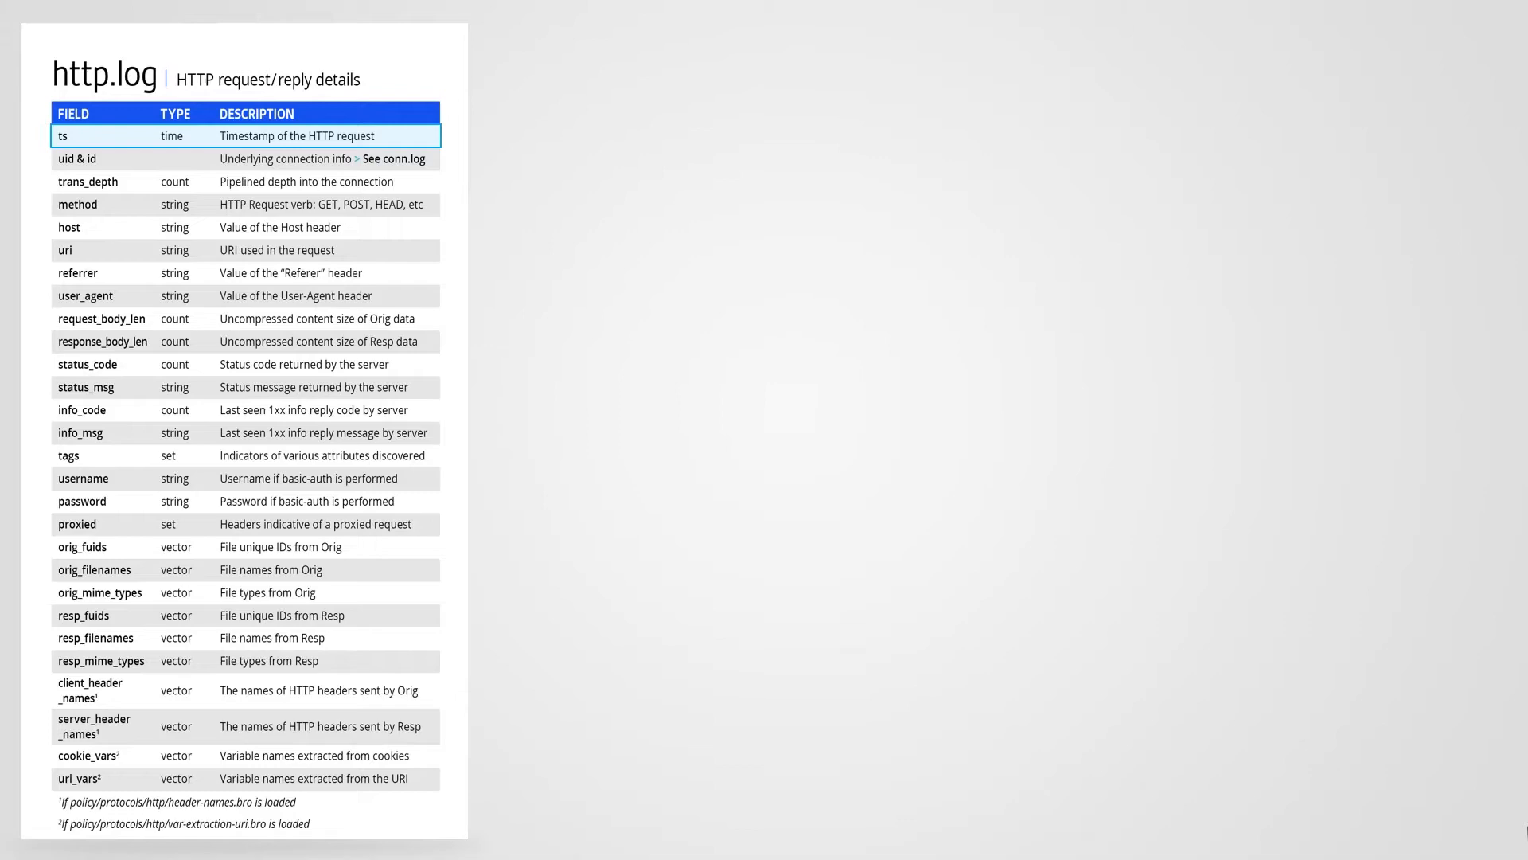
# - Advance past the ts callout to reveal the HTTP GET and 200 OK captures
pyautogui.click(392, 157)
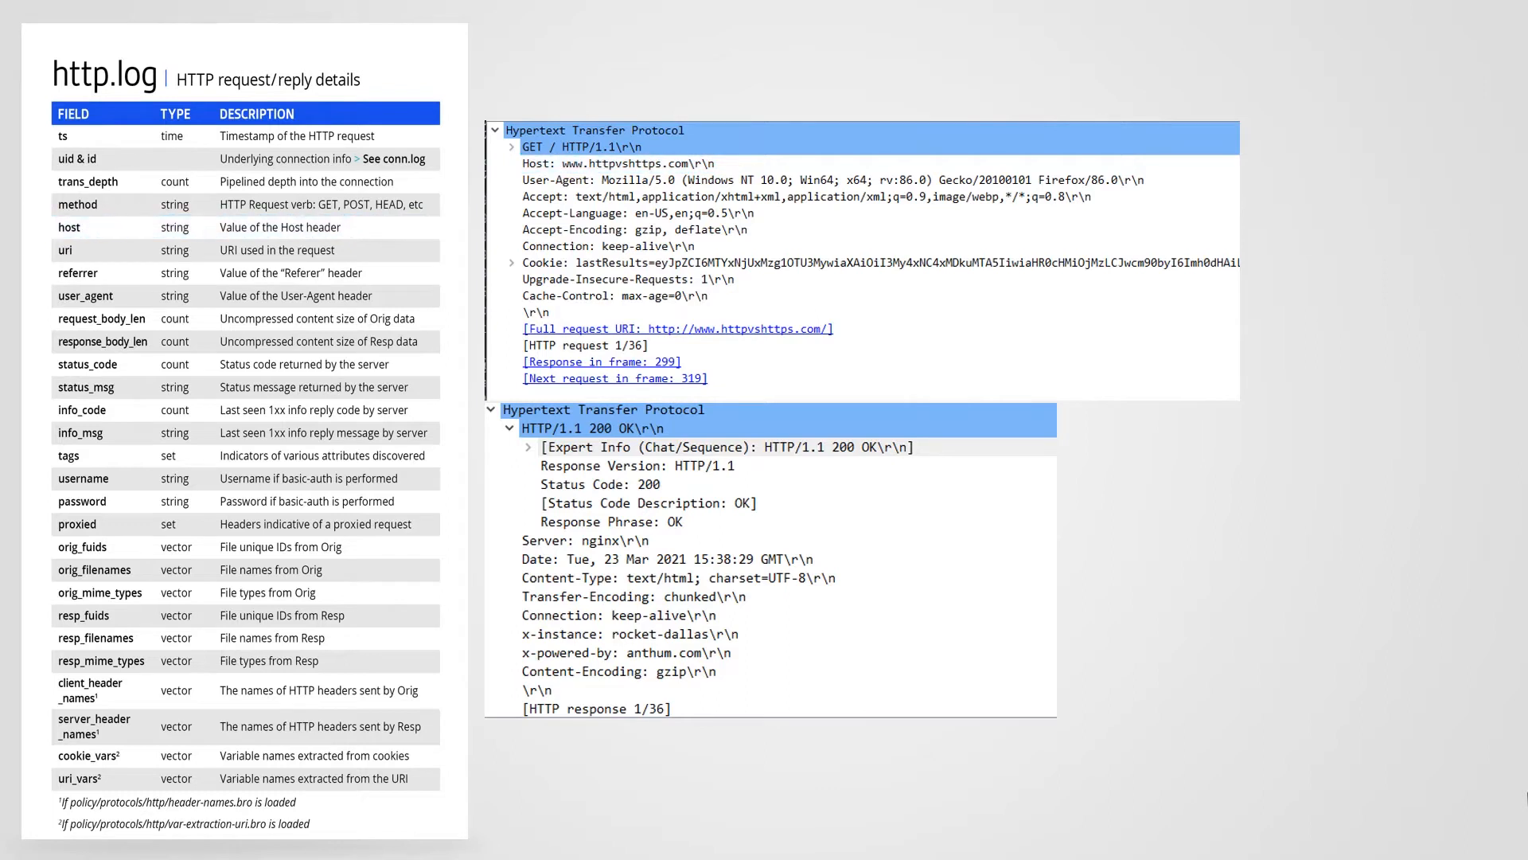
# - Highlight the uri row with its Full request URI line, then advance to the referrer field
pyautogui.click(677, 327)
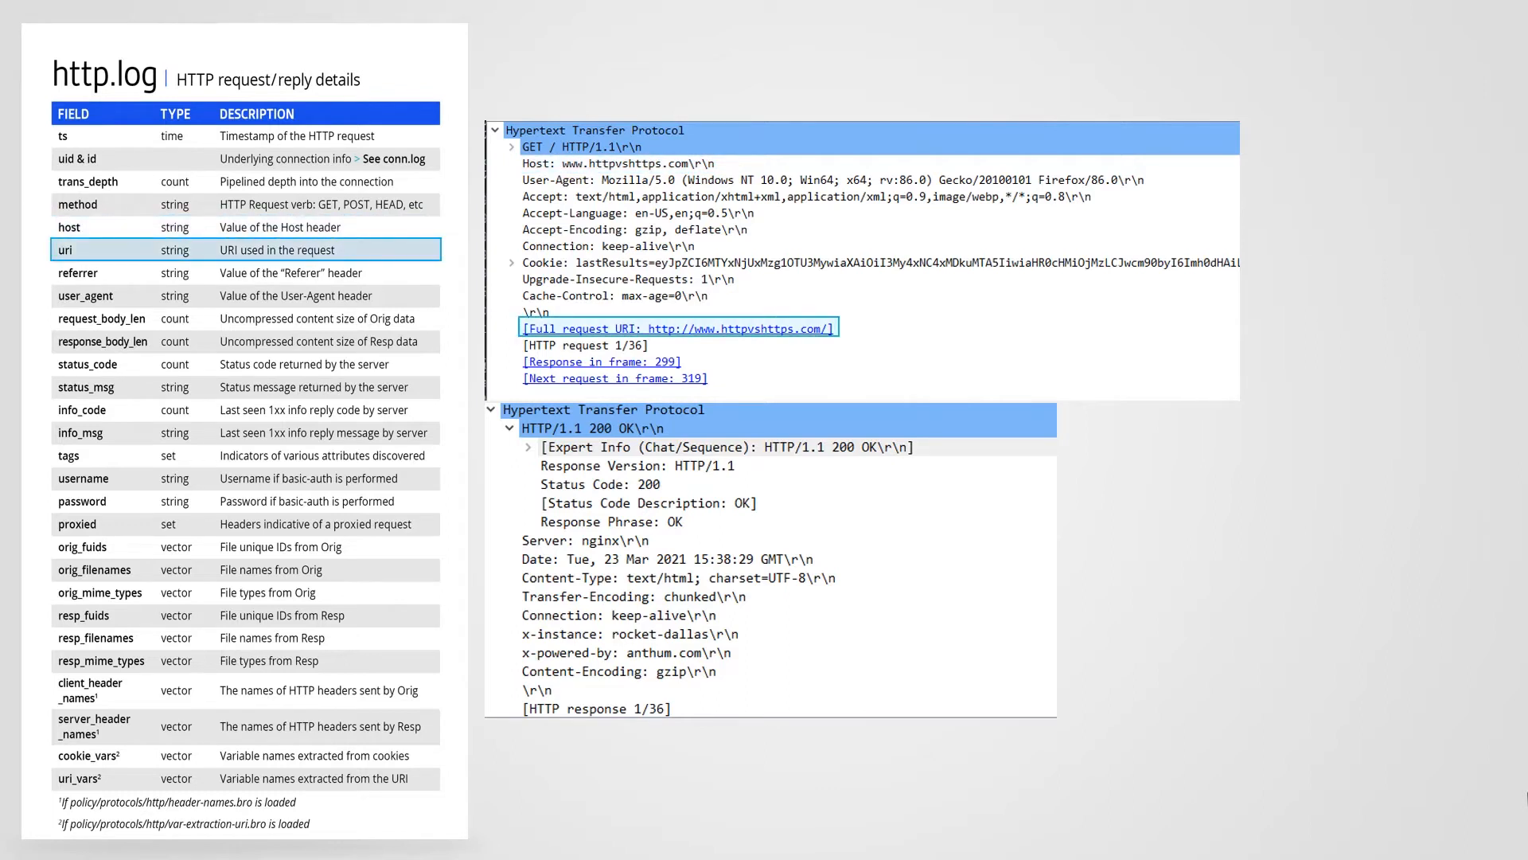
pyautogui.click(78, 273)
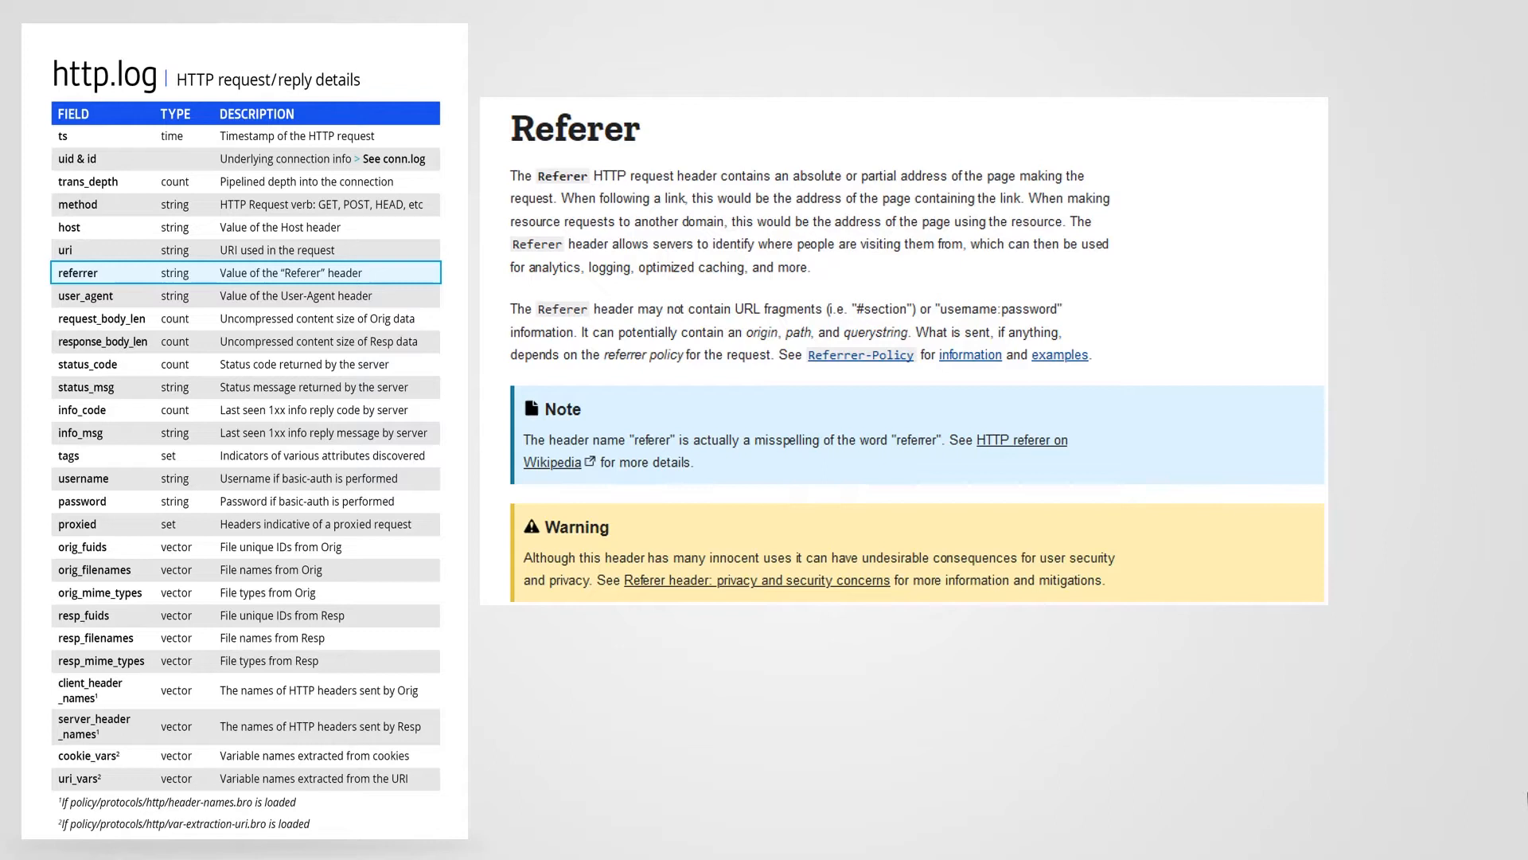
# - Advance from the Referer reference page to the user_agent field and its top ten values
pyautogui.click(860, 353)
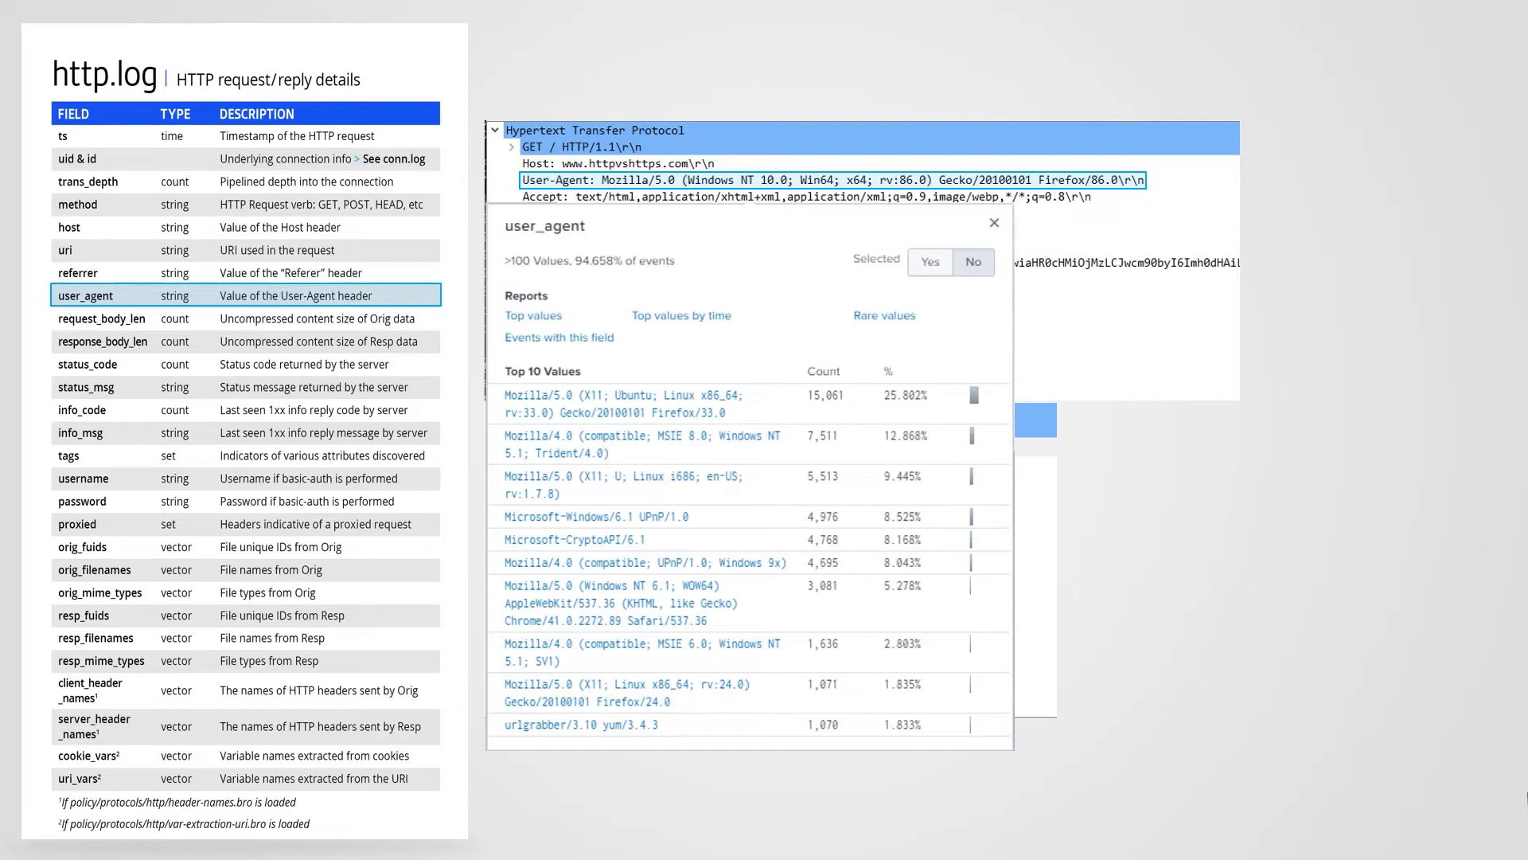
# - Clear the user_agent highlight and Splunk values panel to show the full Wireshark capture
pyautogui.click(993, 222)
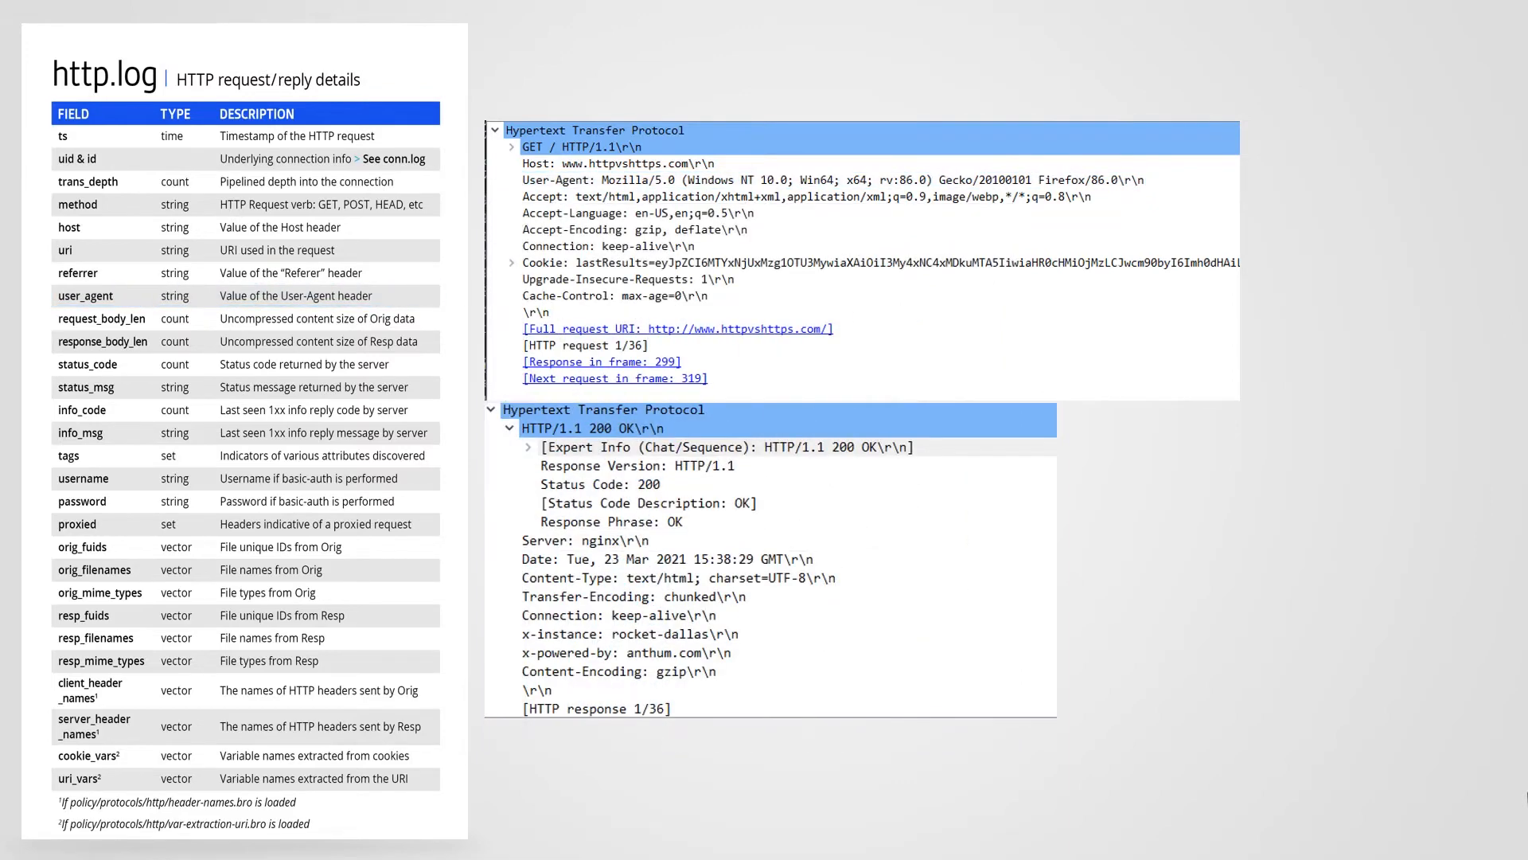